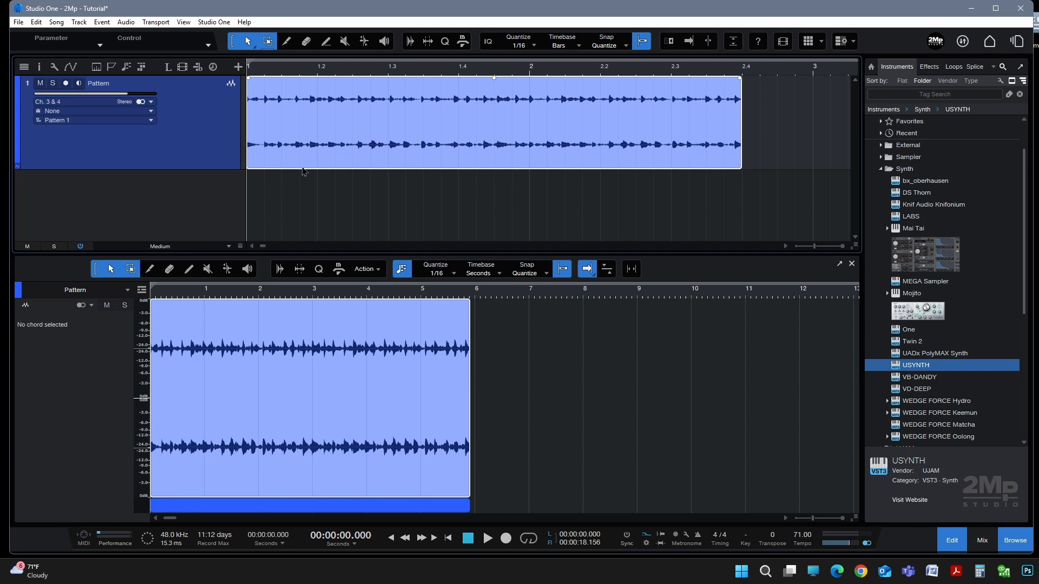
Step: Play and stop the Synth Scorpion loop, then open its audio event in Melodyne
left_click(488, 537)
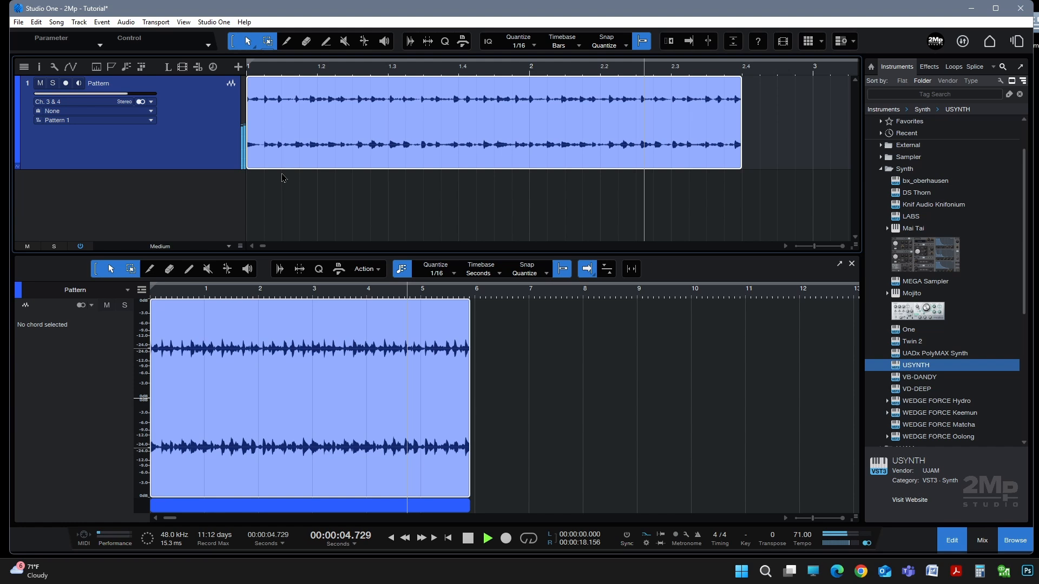
left_click(467, 537)
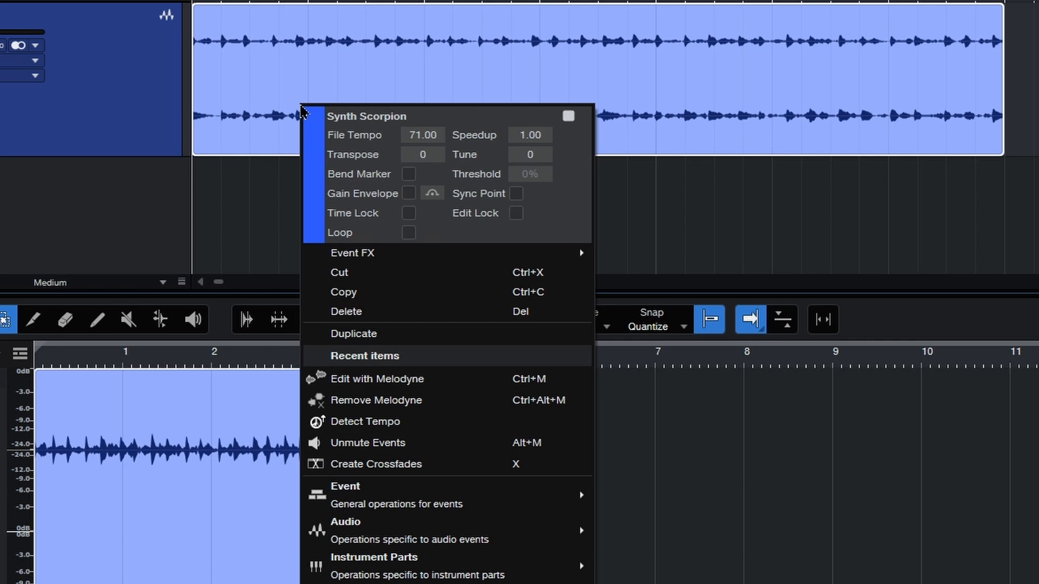
mouse_move(398, 379)
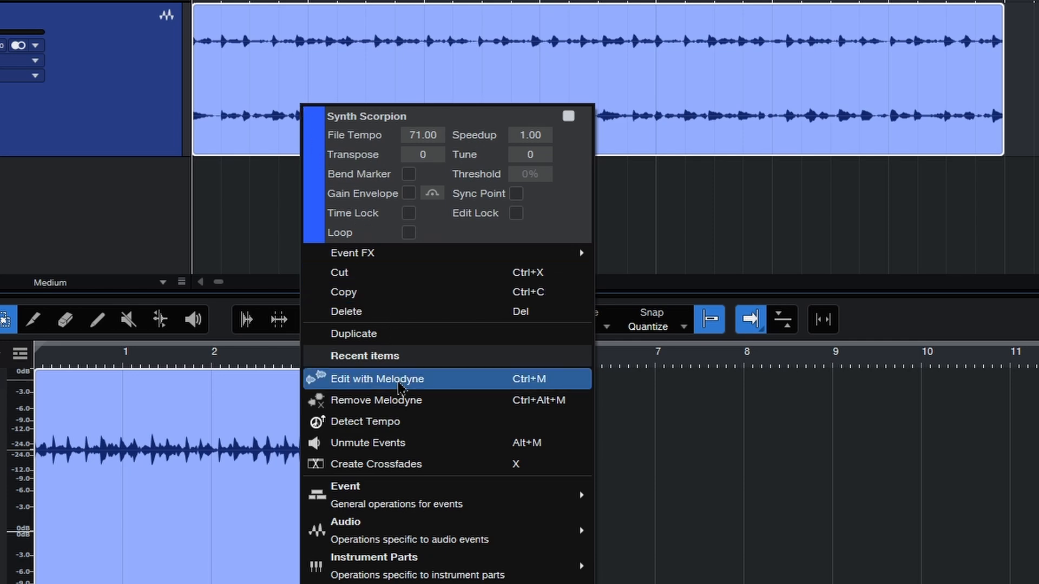
left_click(377, 378)
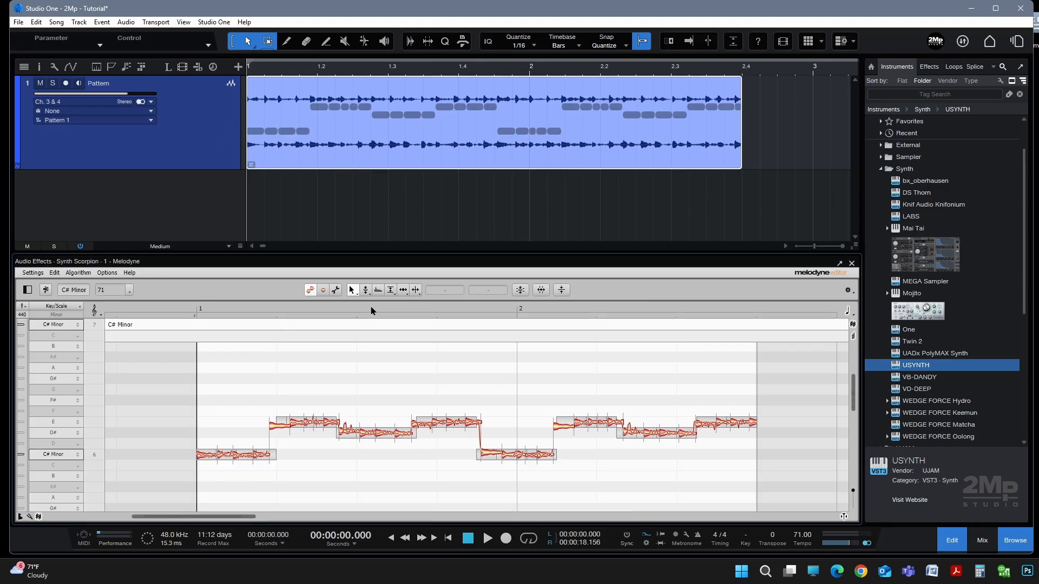
mouse_move(198, 469)
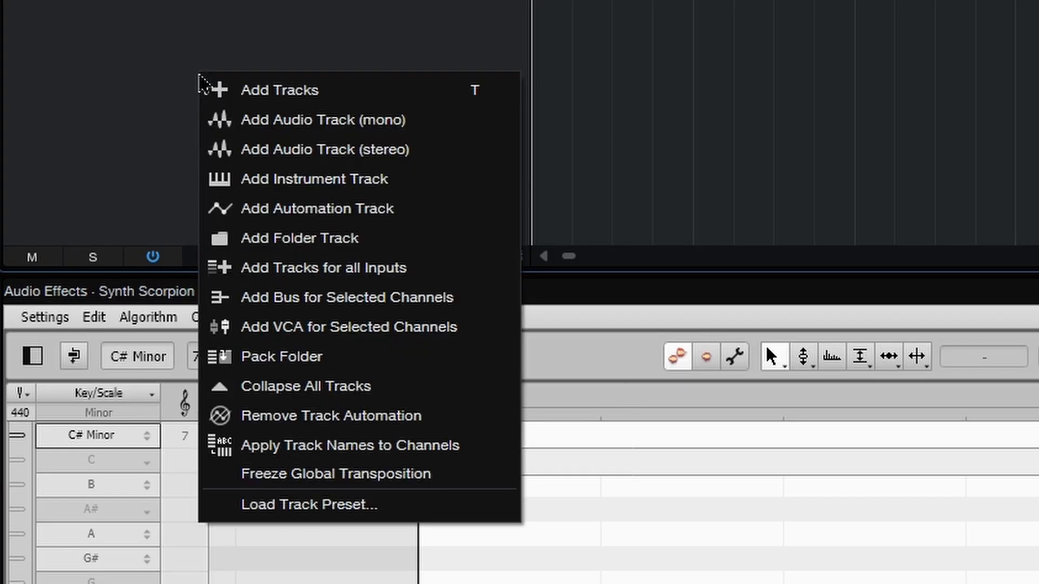
mouse_move(313, 179)
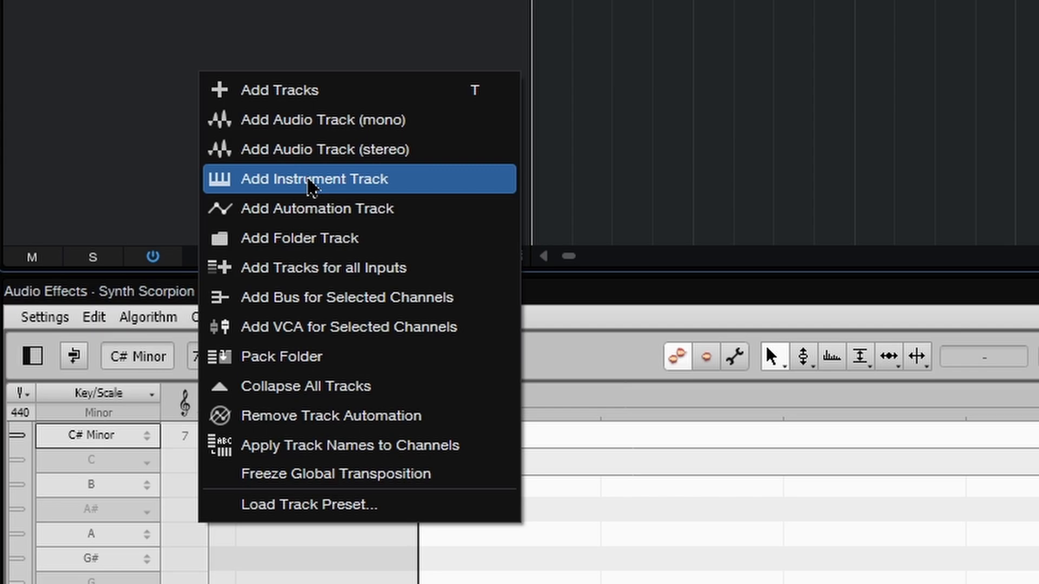
Step: Add Track 2 as an instrument track for the detected melody notes
left_click(313, 179)
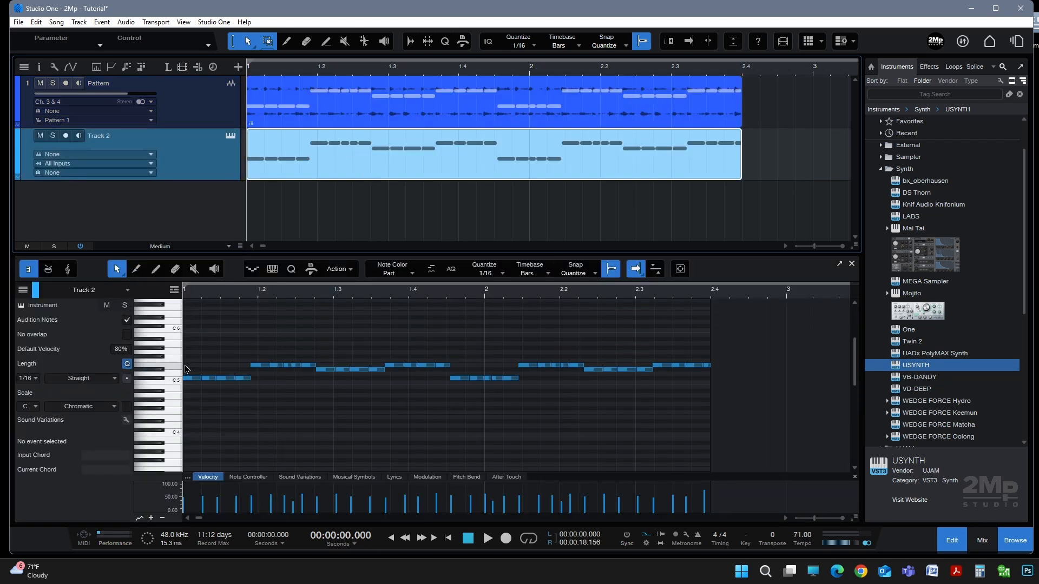
mouse_move(437, 365)
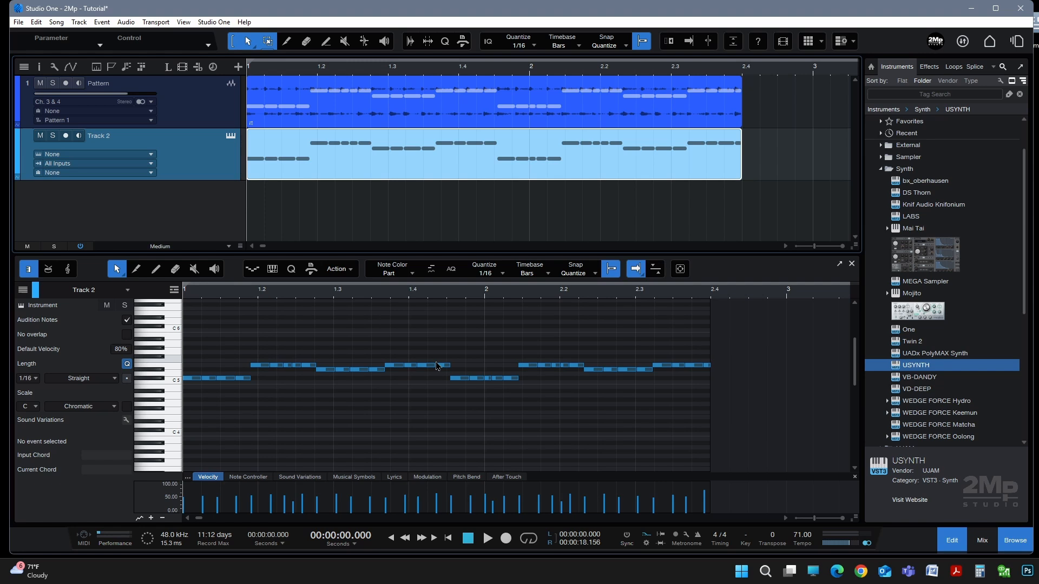
left_click(39, 82)
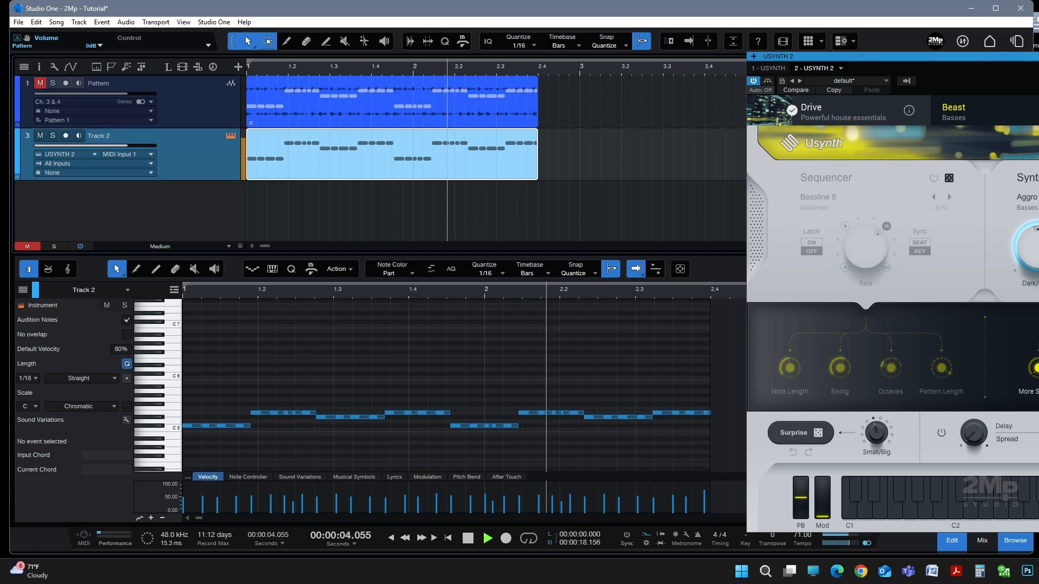
Step: Close the USYNTH editor window once Track 2 plays through USYNTH
left_click(1012, 540)
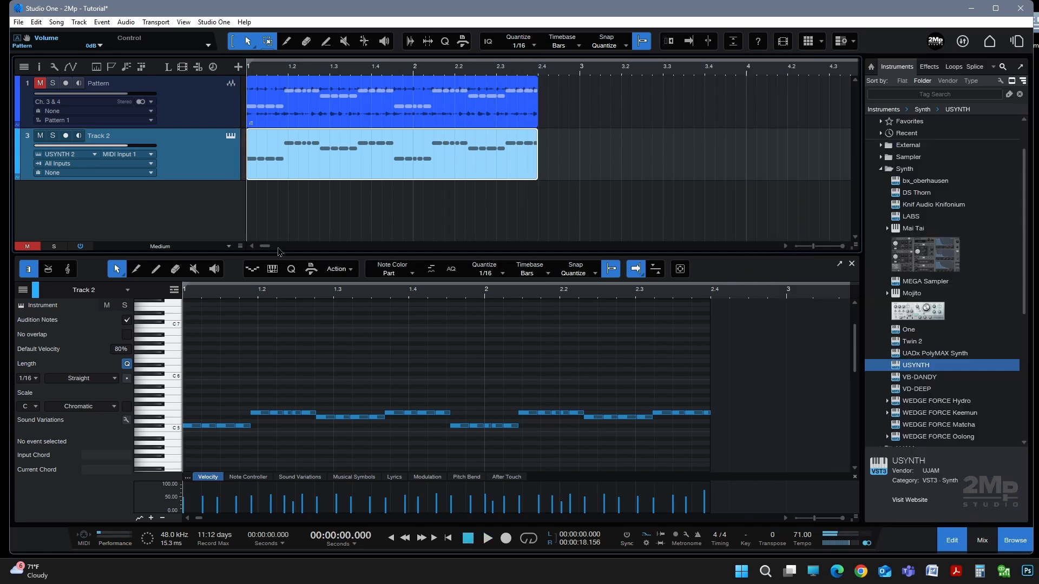